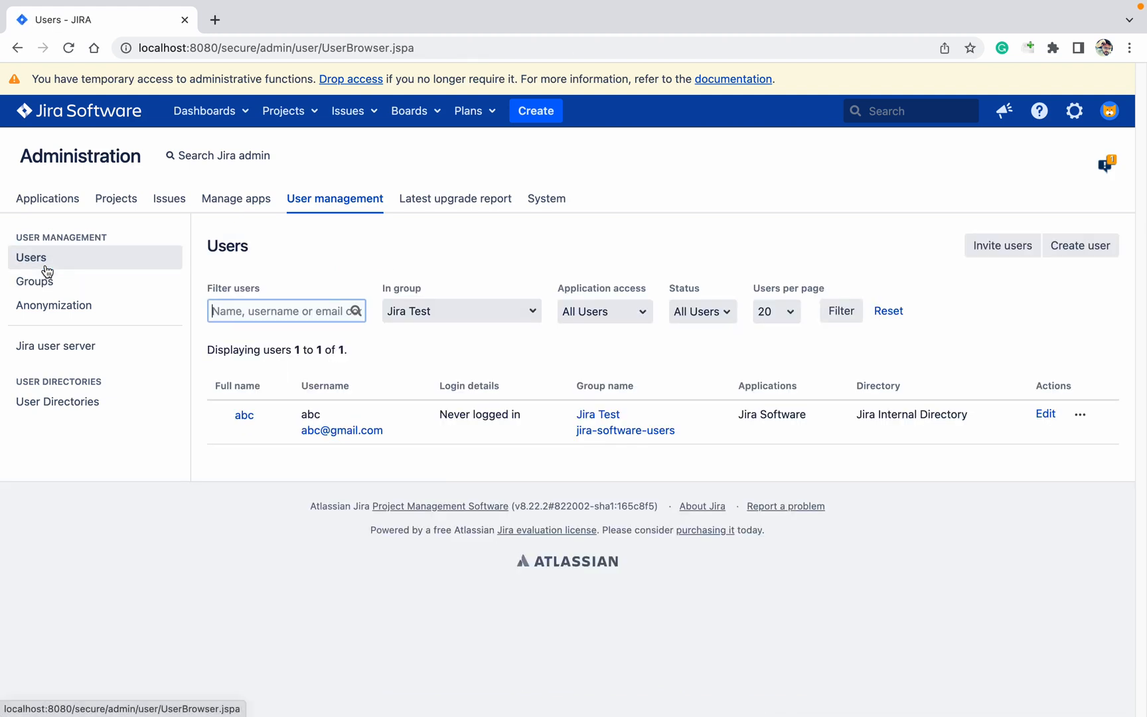
Step: Show the Groups page in User management, listing the four groups
click(285, 310)
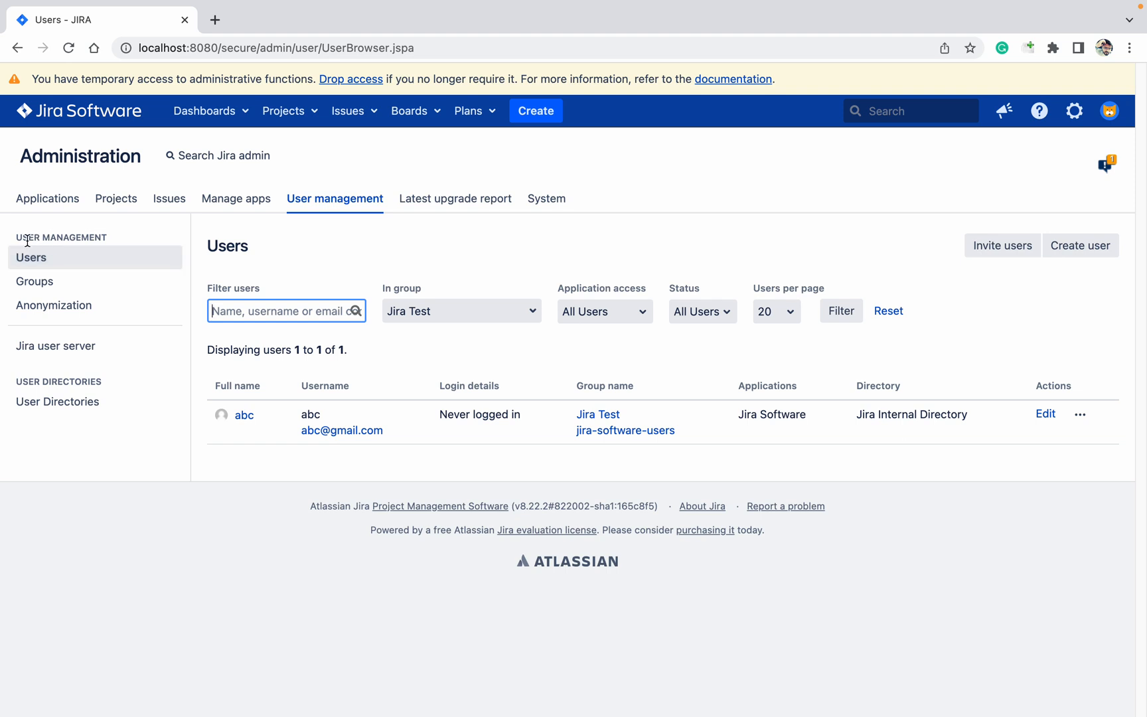
mouse_move(33, 281)
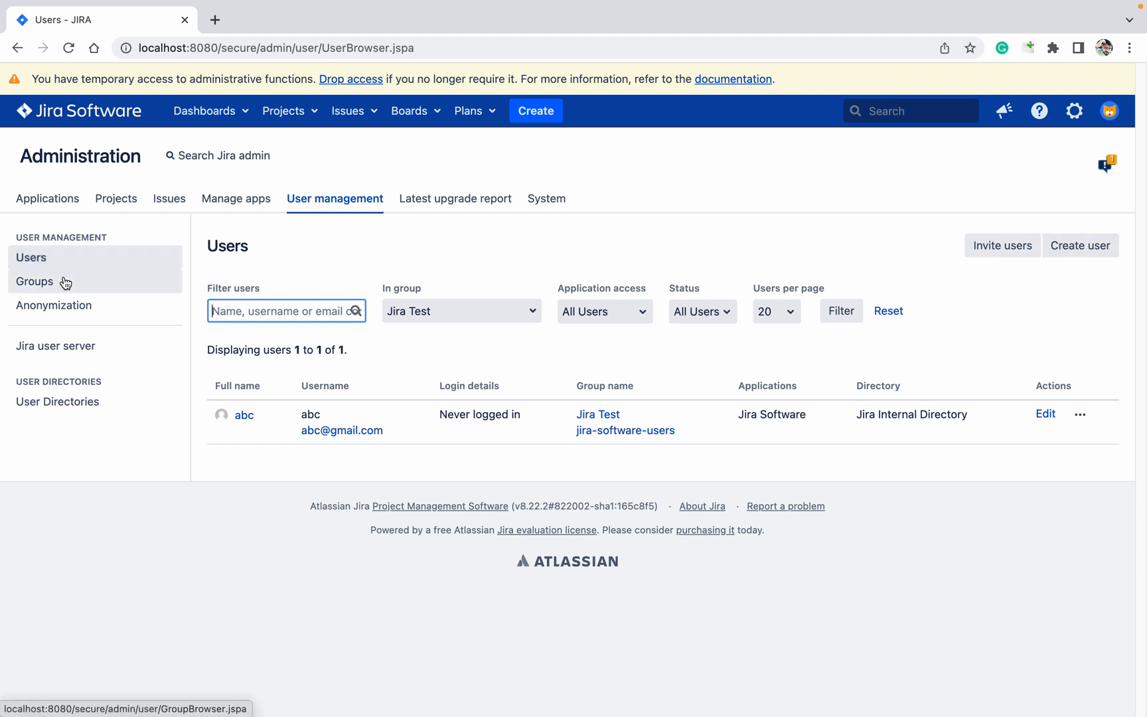
click(33, 282)
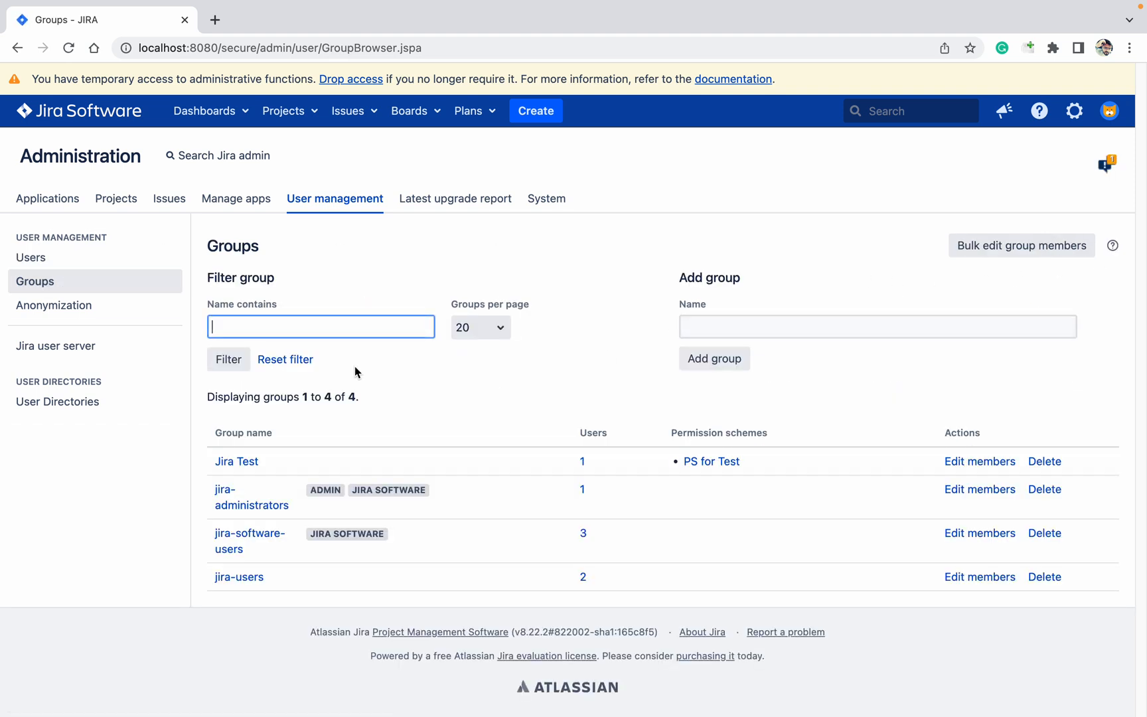
mouse_move(57, 400)
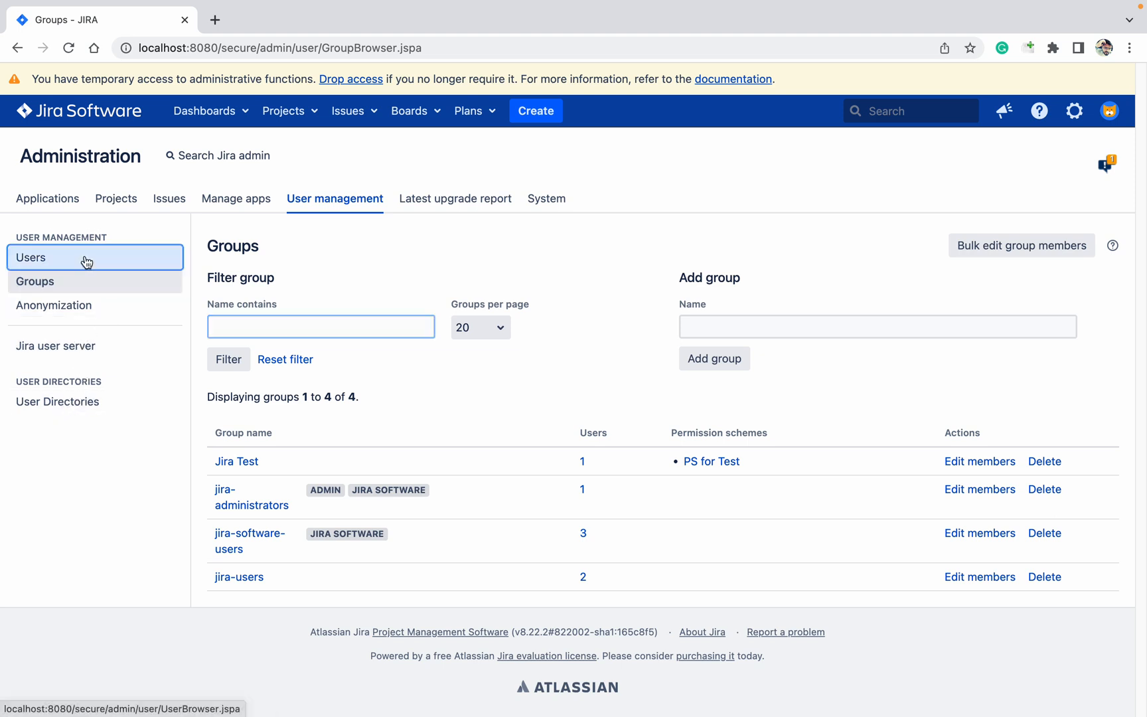
Step: Filter the Users list by 'jkt' so only the Jira KT account is shown
click(30, 256)
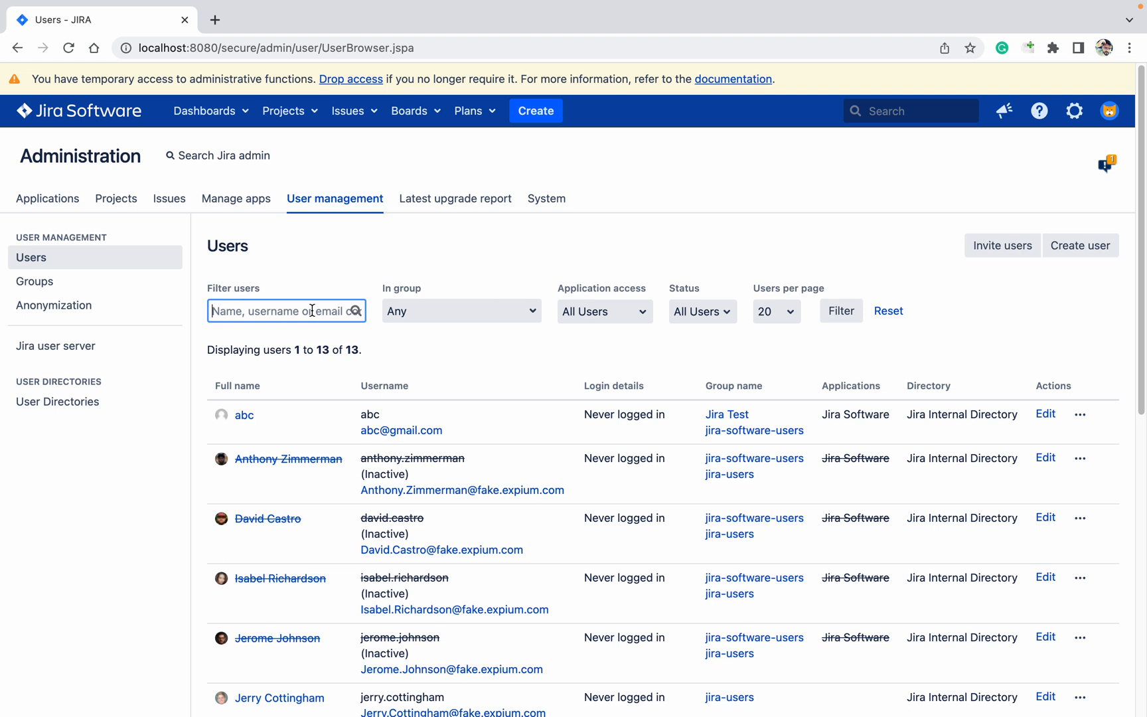
text(jkt)
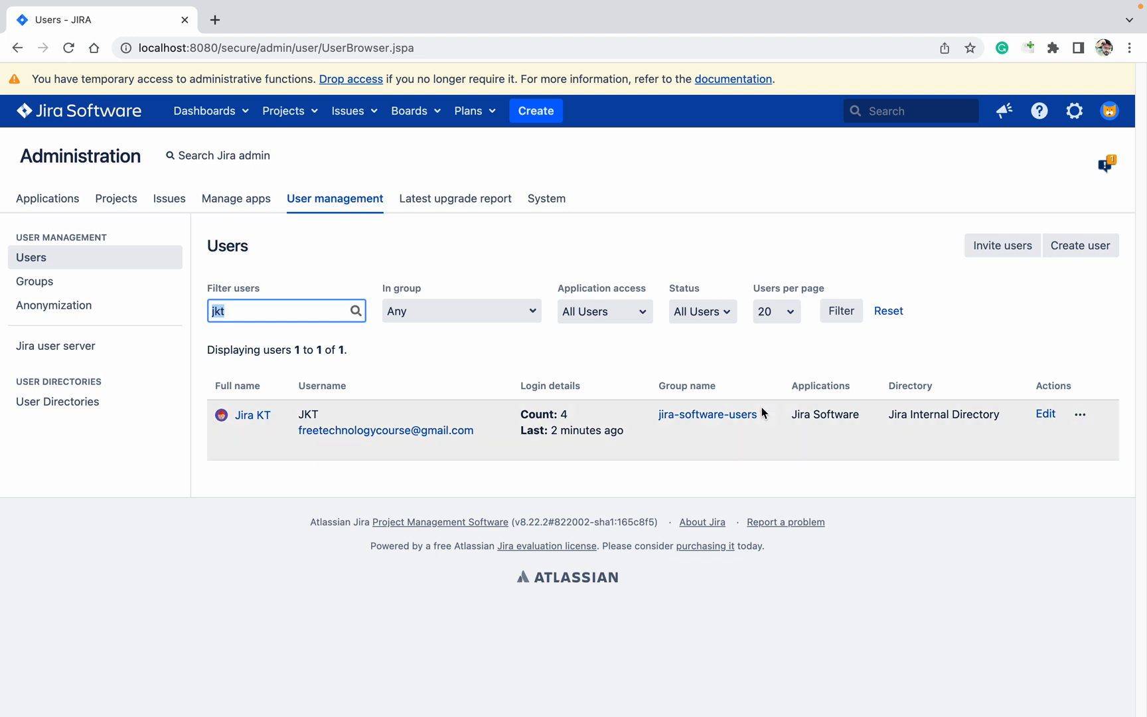
mouse_move(130, 387)
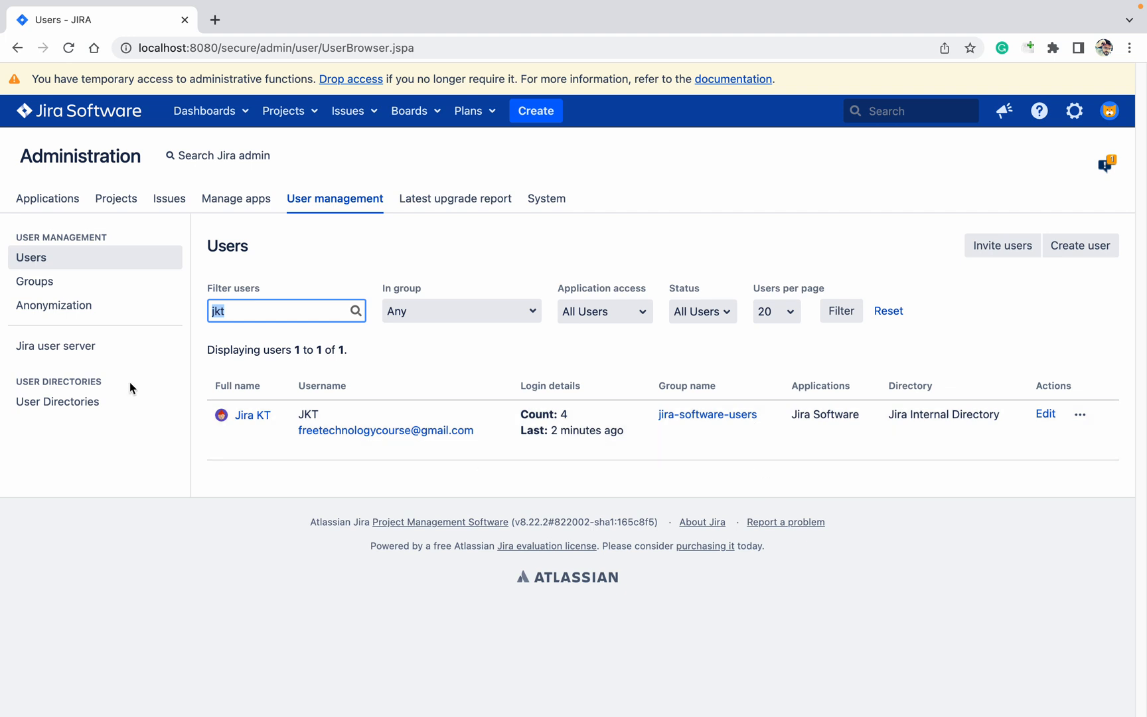
mouse_move(712, 411)
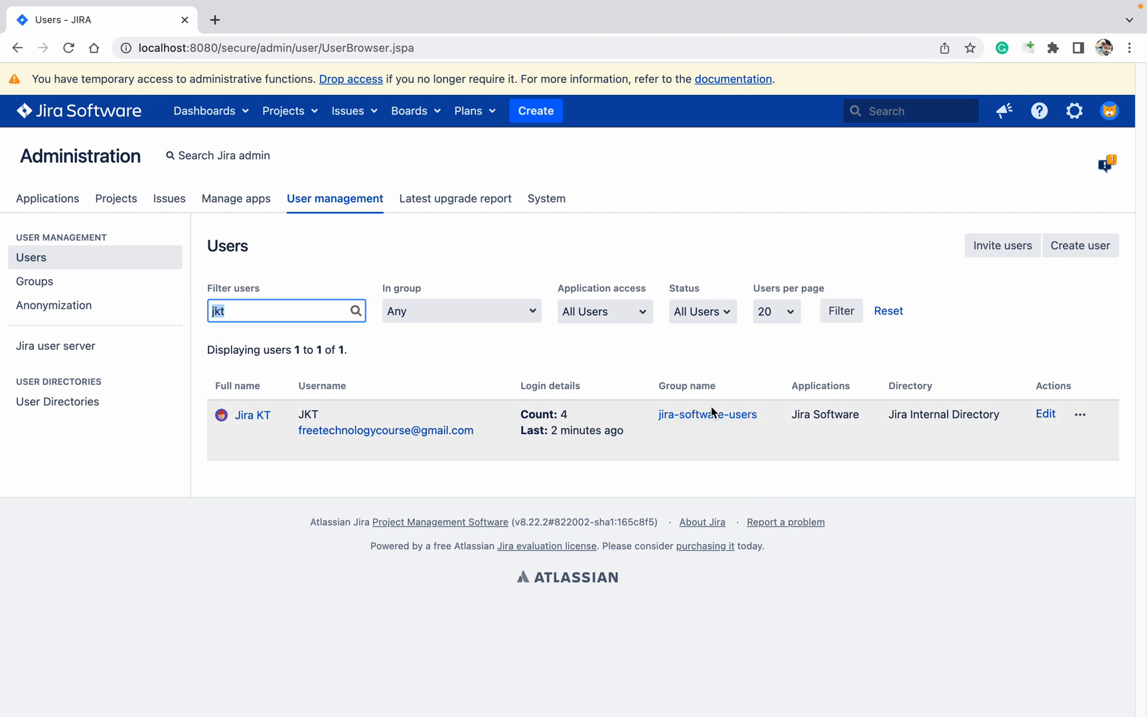
mouse_move(758, 443)
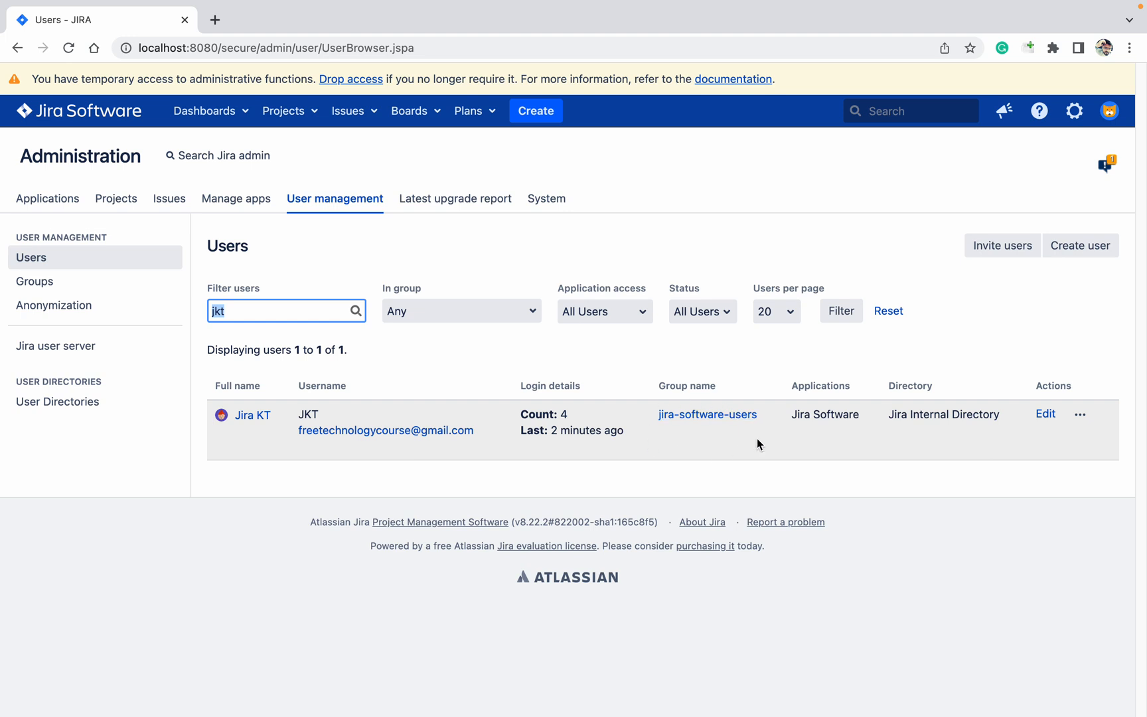
mouse_move(34, 281)
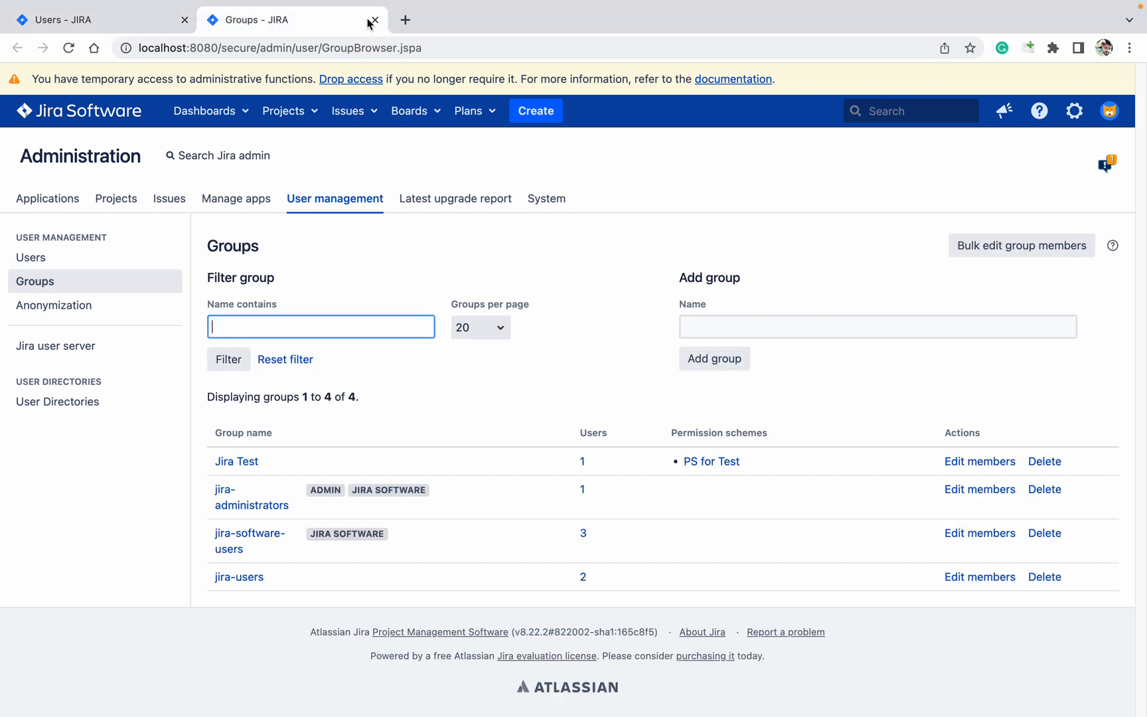
click(375, 20)
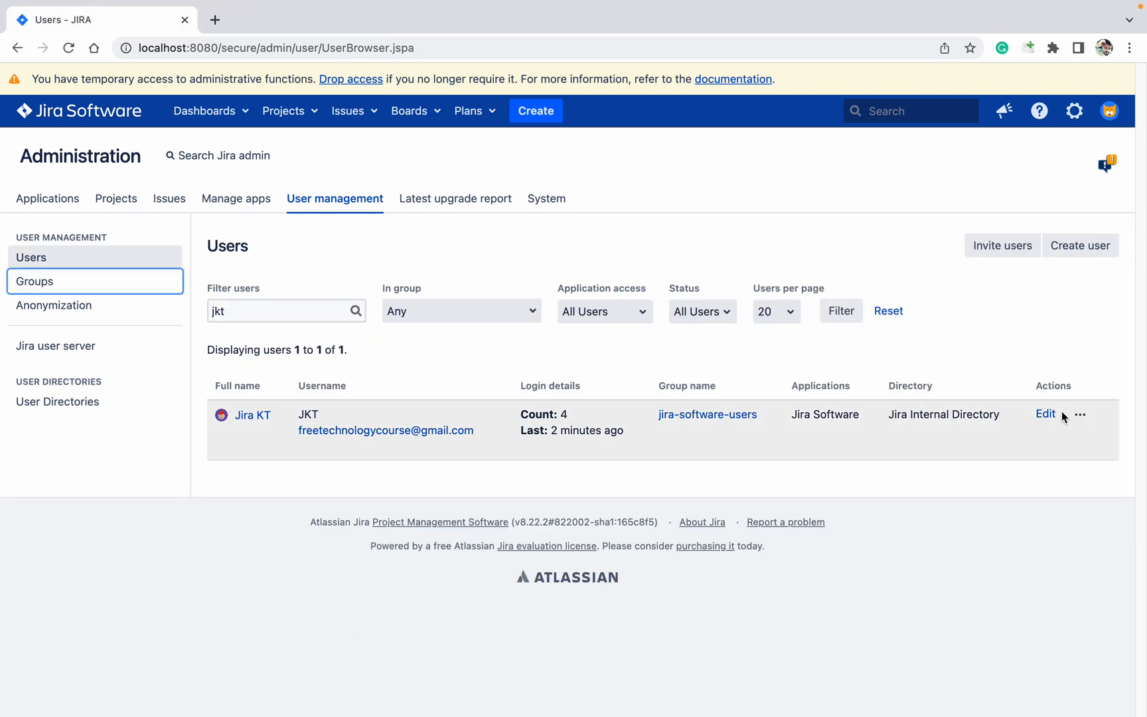
click(1045, 414)
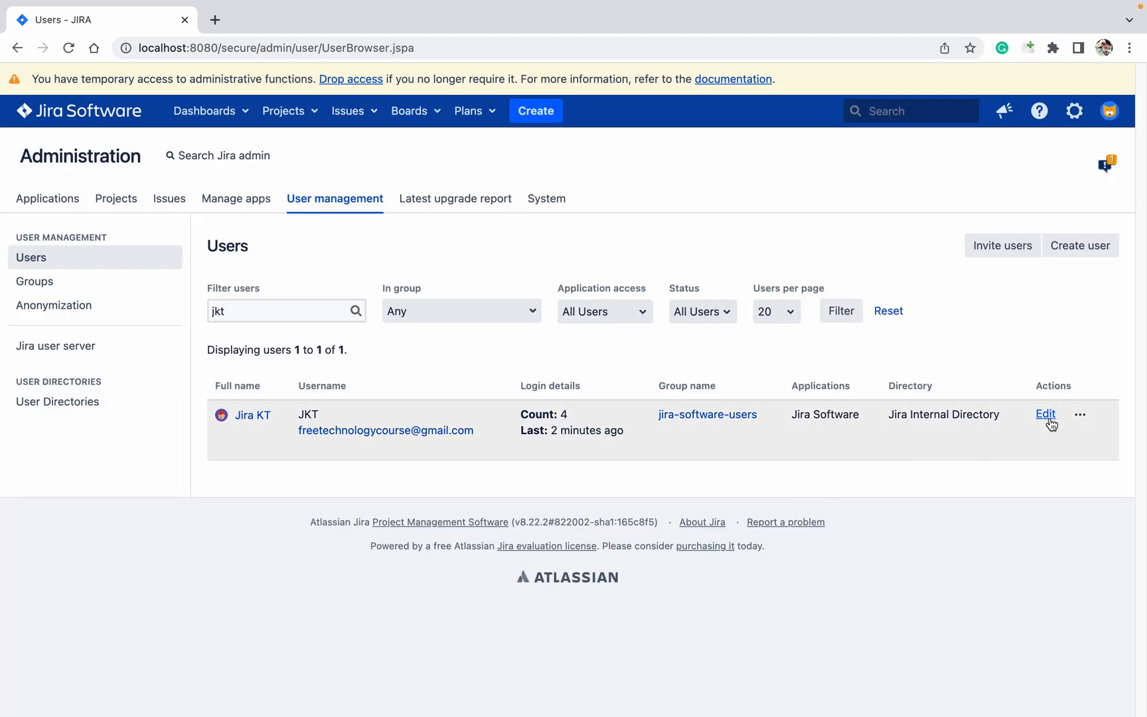
Step: Attempt to deactivate Jira KT, which Jira refuses because the account leads ACM2 and JT
click(1044, 412)
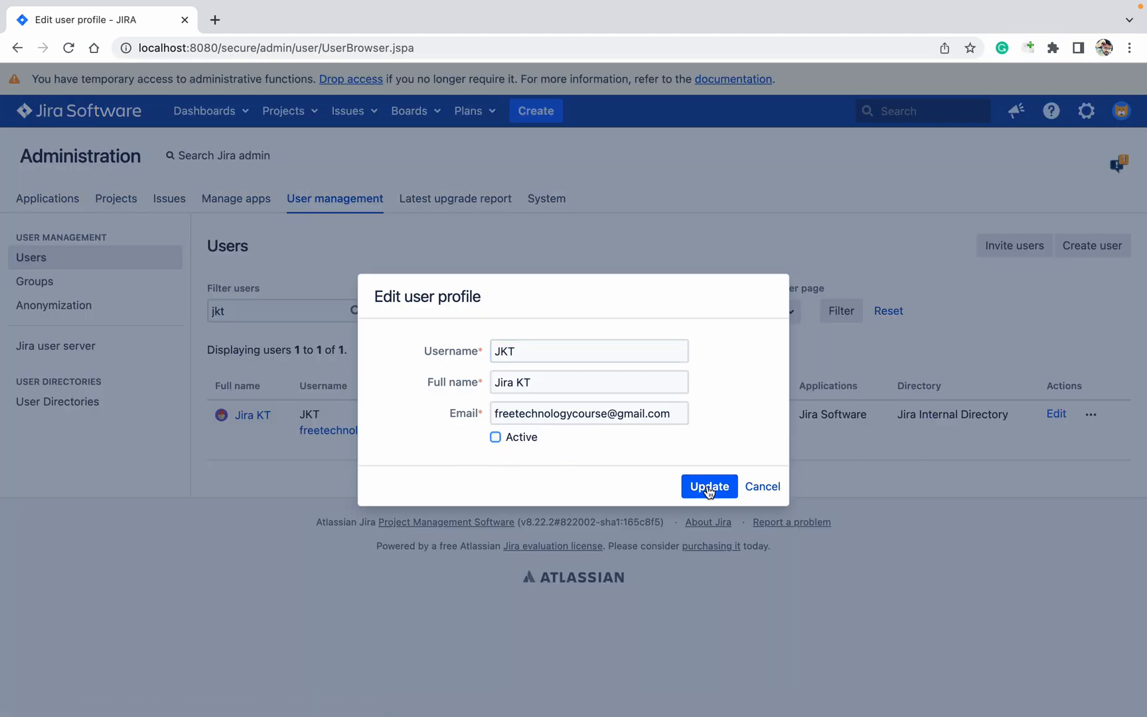
click(707, 485)
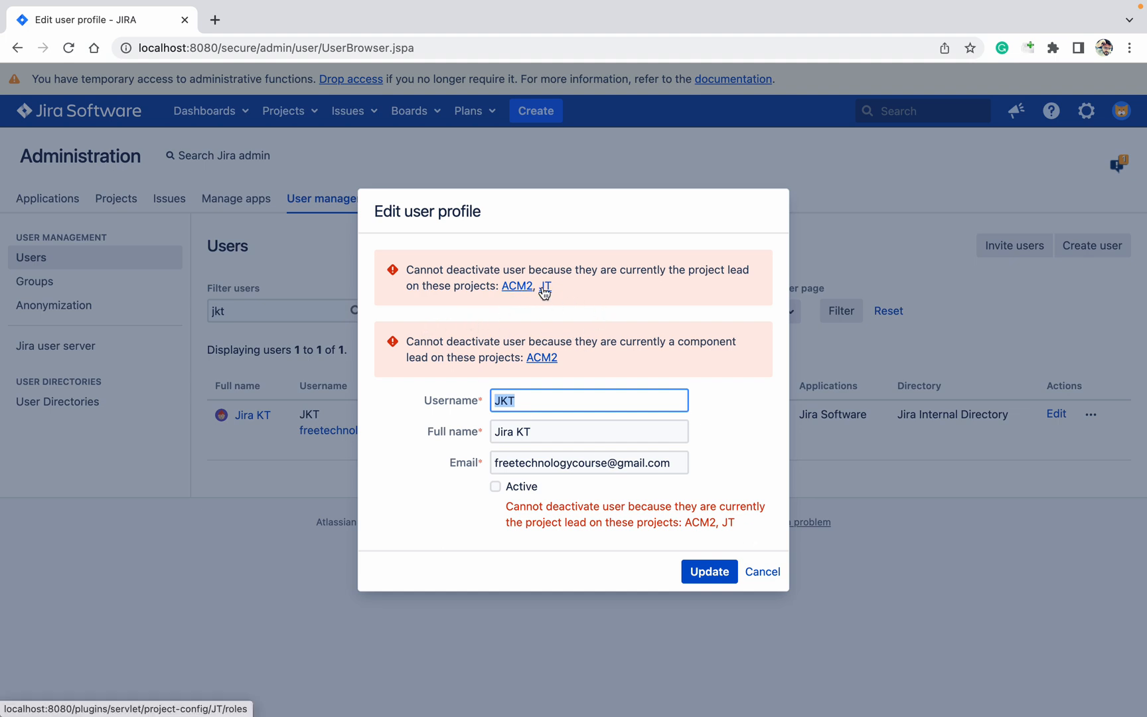
mouse_move(552, 326)
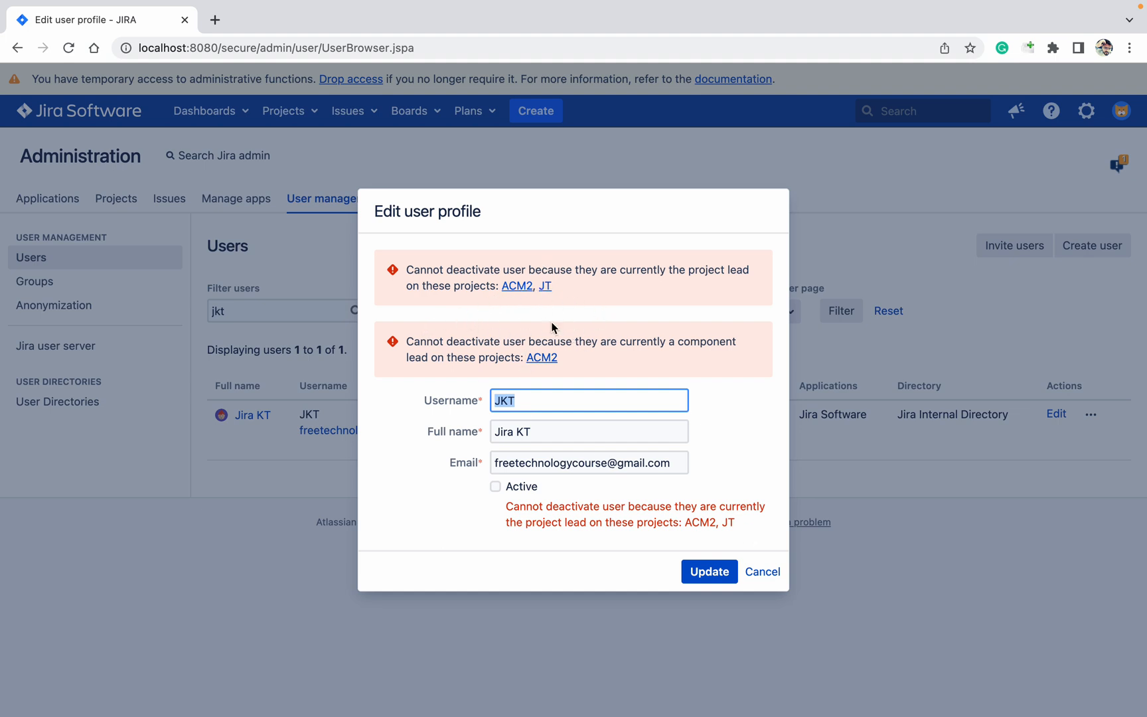
mouse_move(517, 285)
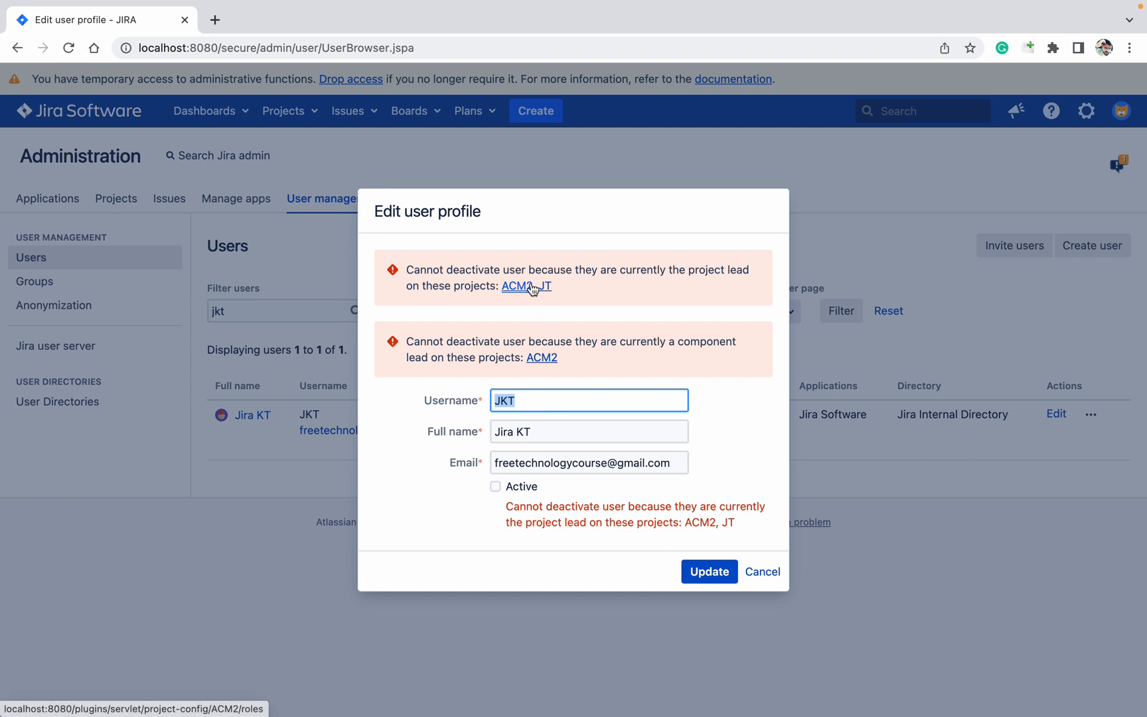
mouse_move(762, 571)
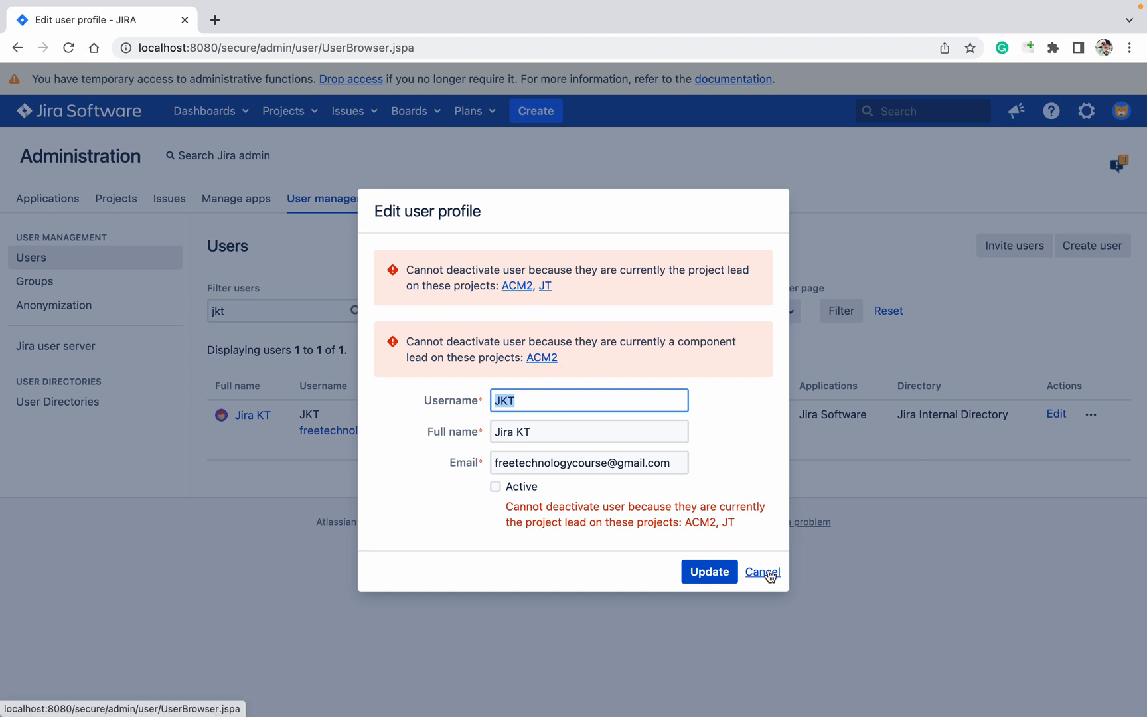
click(761, 571)
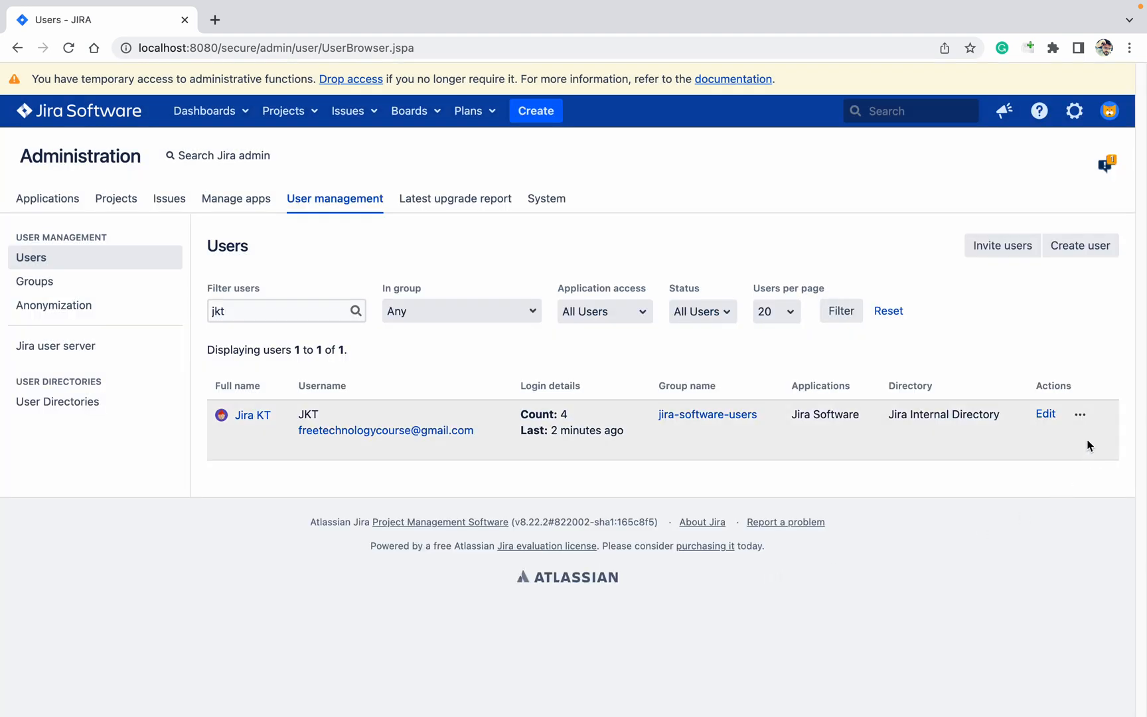
click(252, 414)
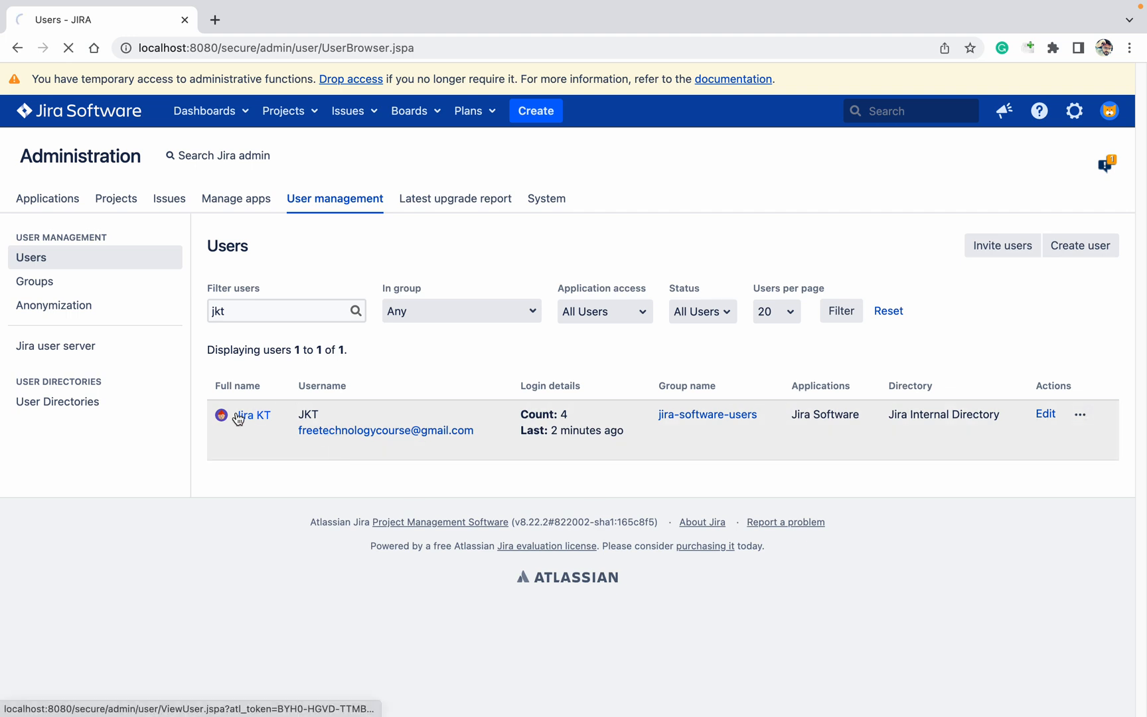
Step: Remove Jira KT's Jira Software application access, leaving no group and no application
click(254, 414)
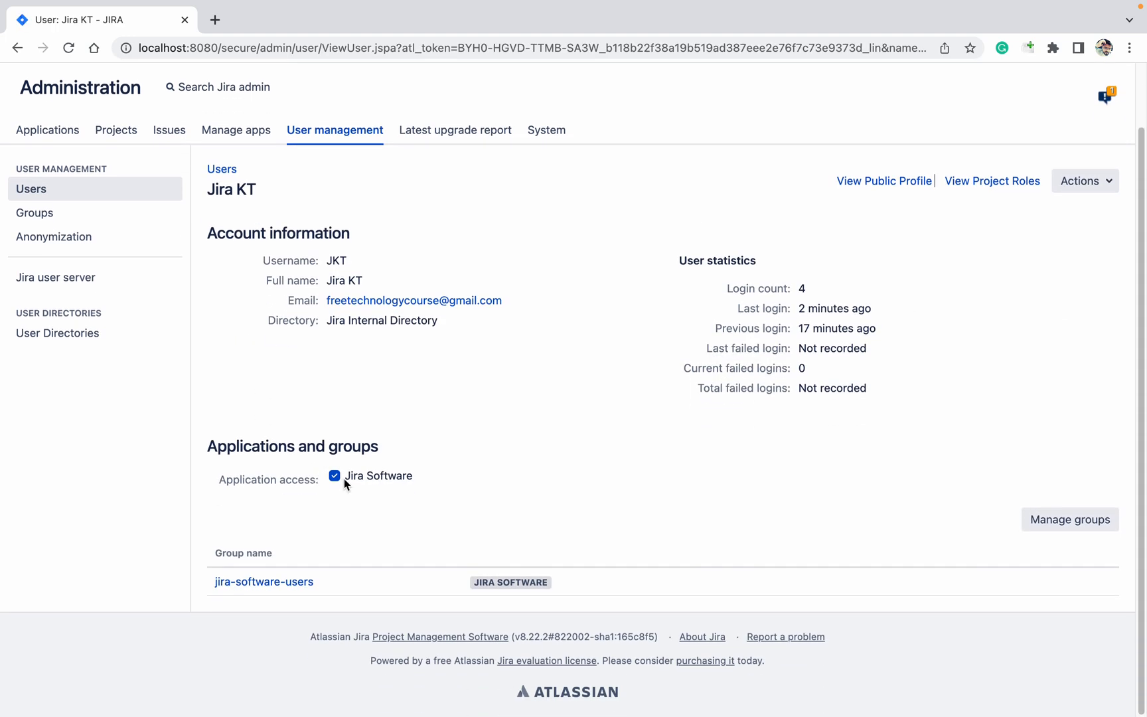
click(335, 475)
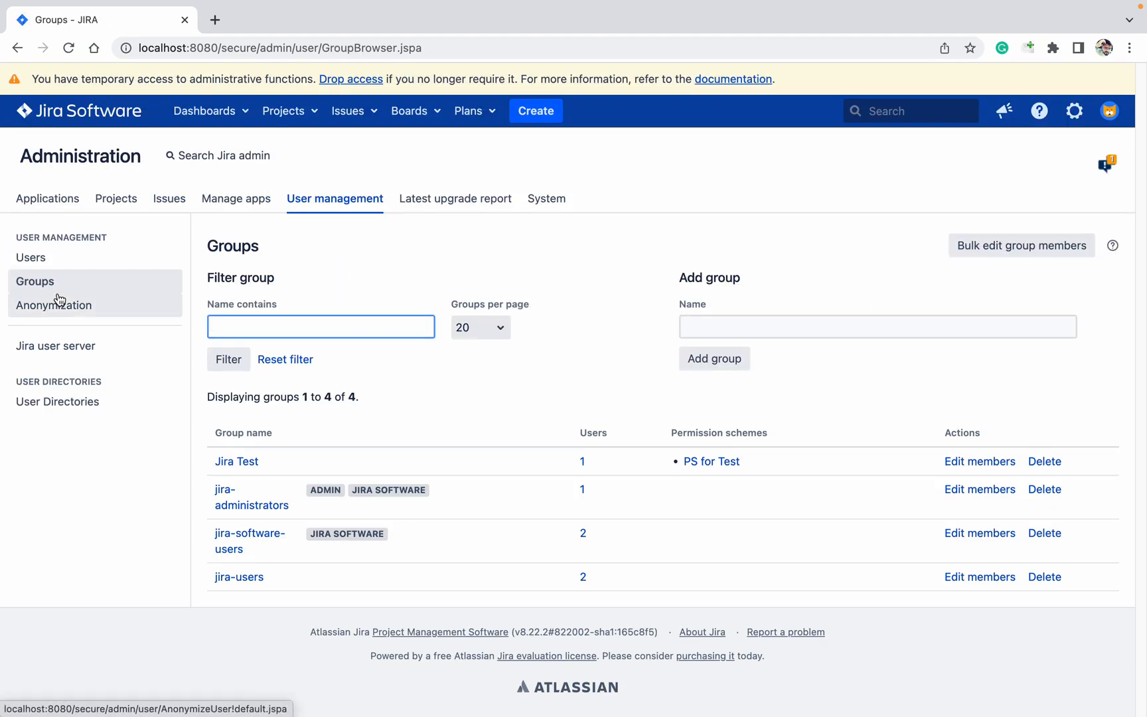
click(31, 256)
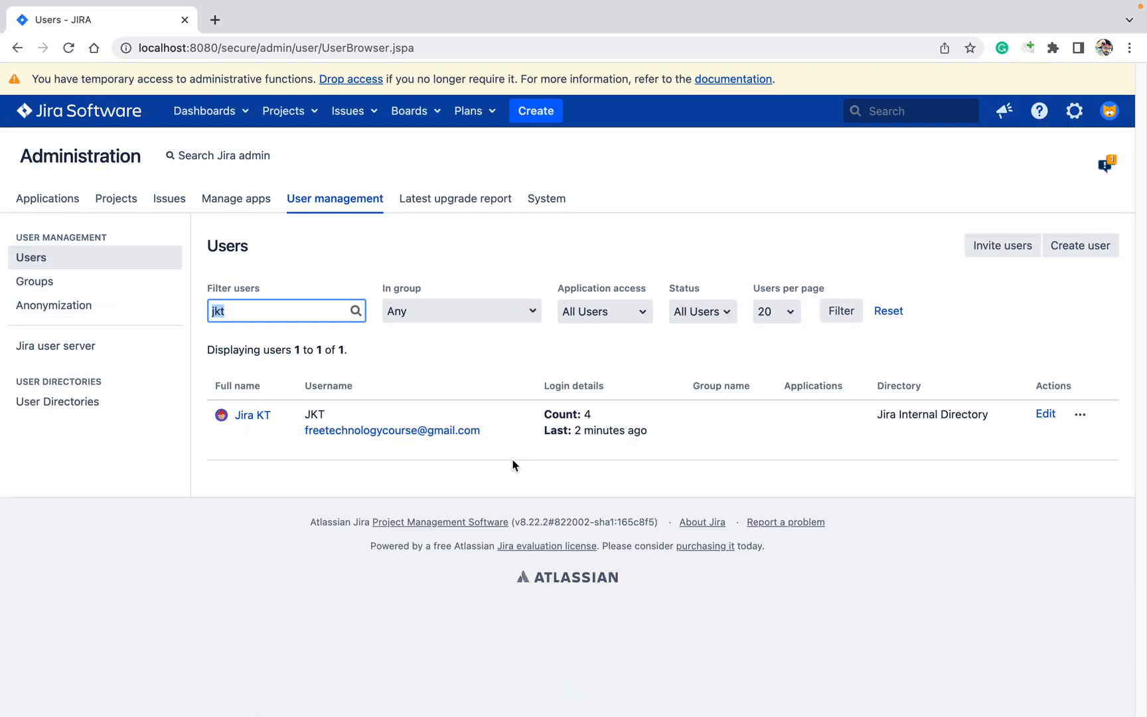
mouse_move(189, 457)
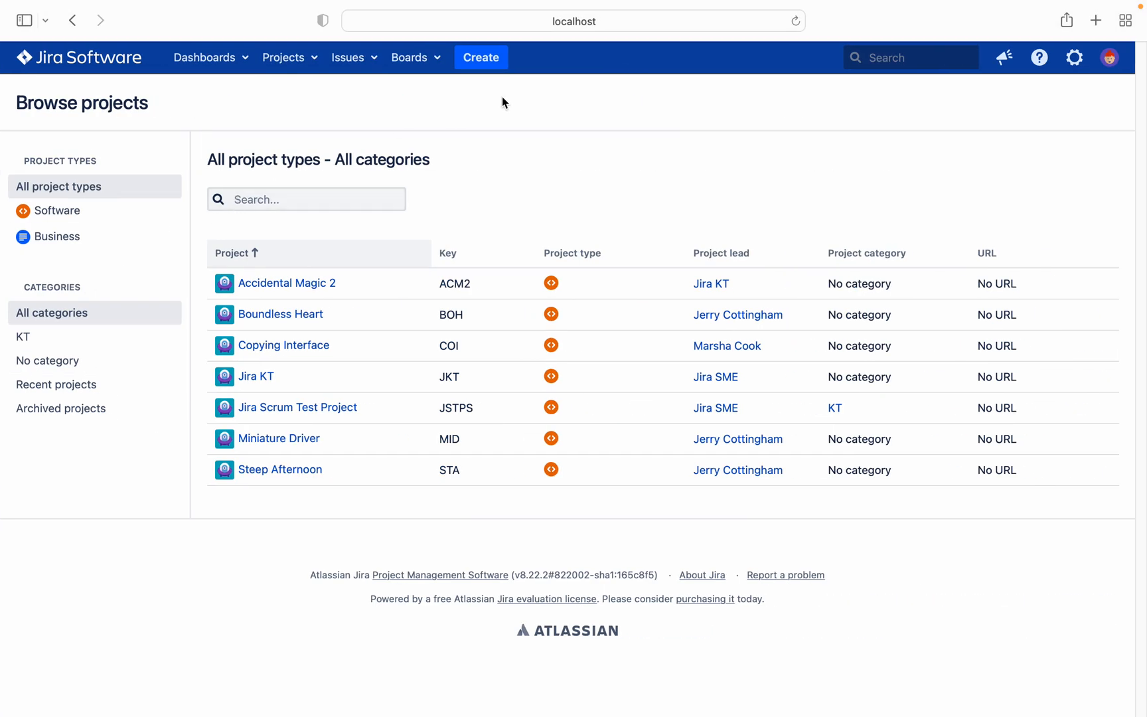
Step: Log the current session out of Jira via the avatar menu after visiting the System Dashboard
click(1108, 57)
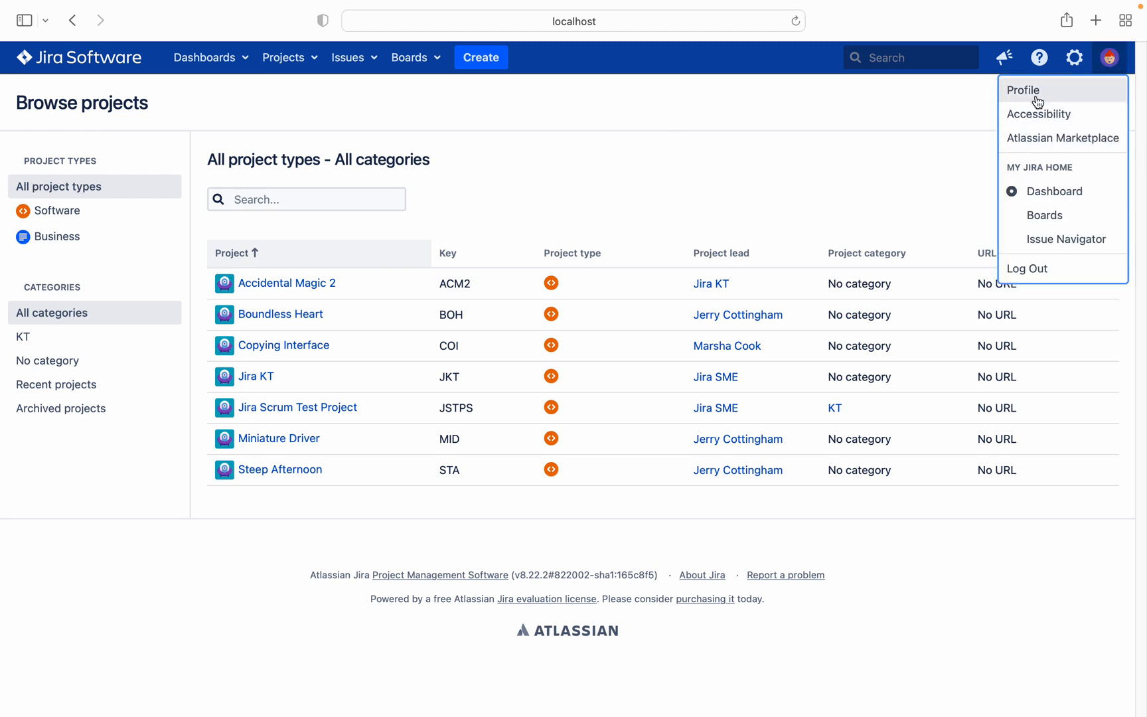
click(1023, 90)
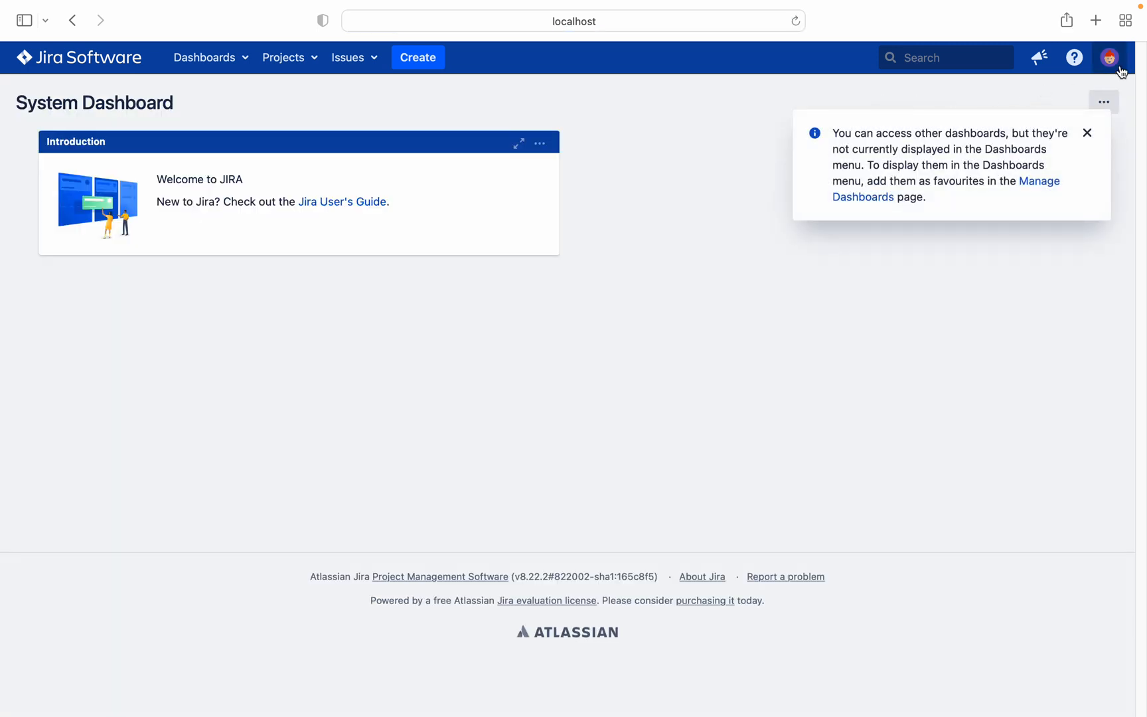
click(1108, 57)
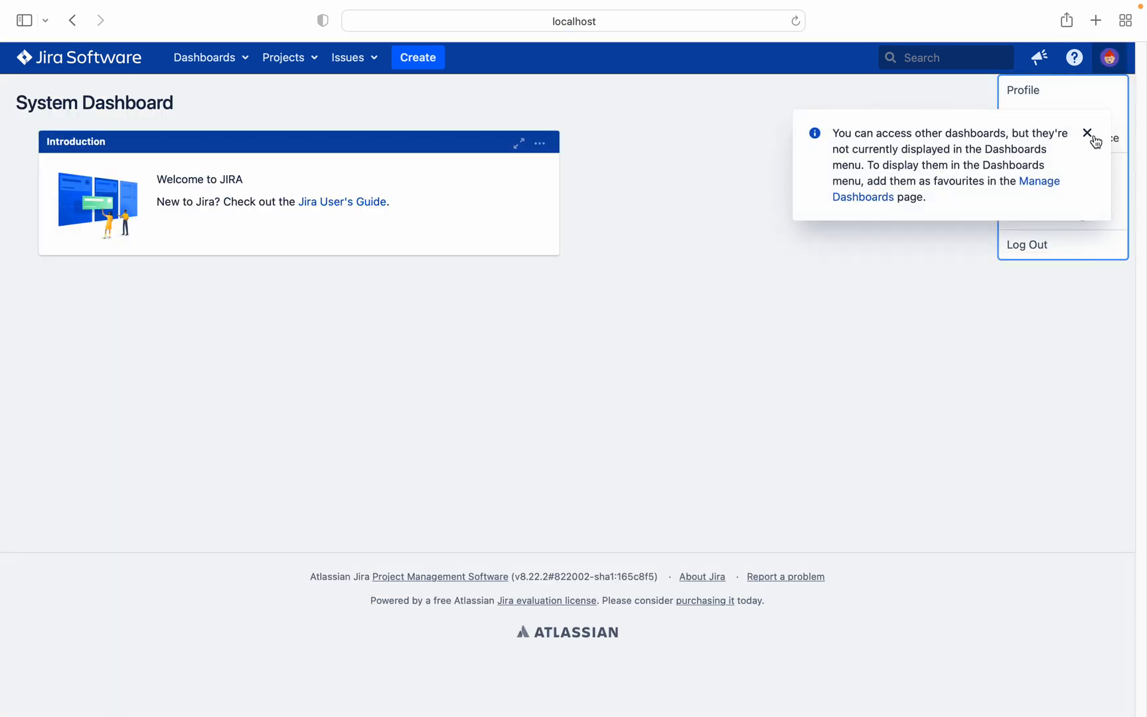
click(1087, 132)
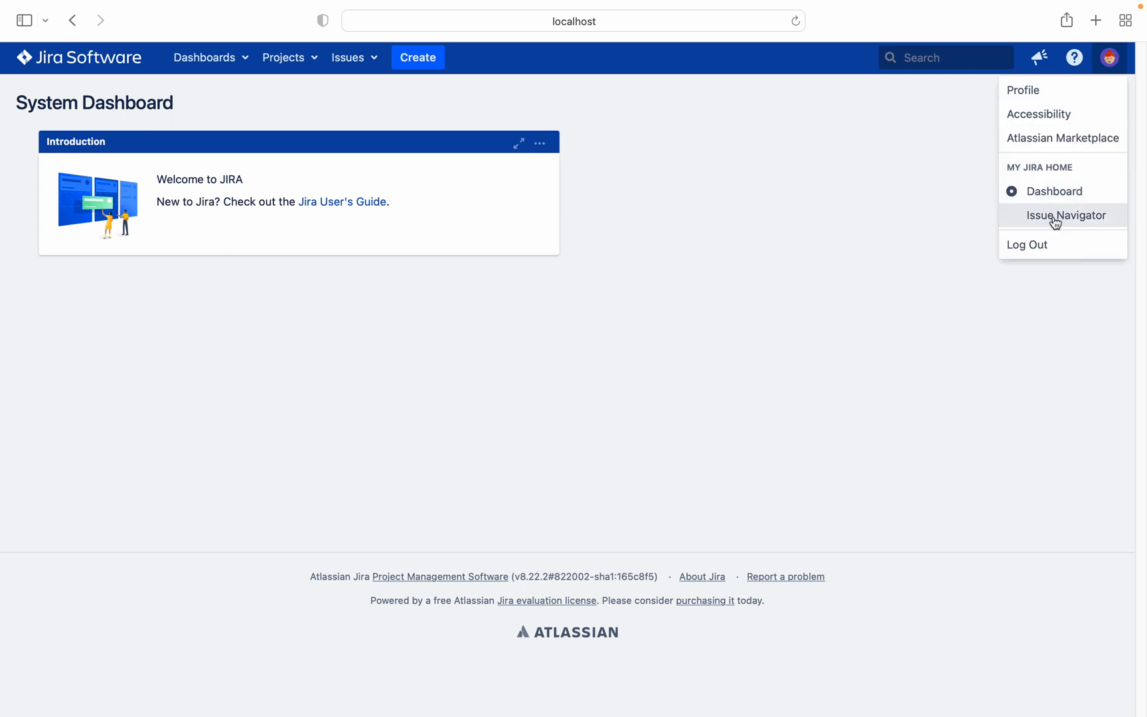
click(1024, 244)
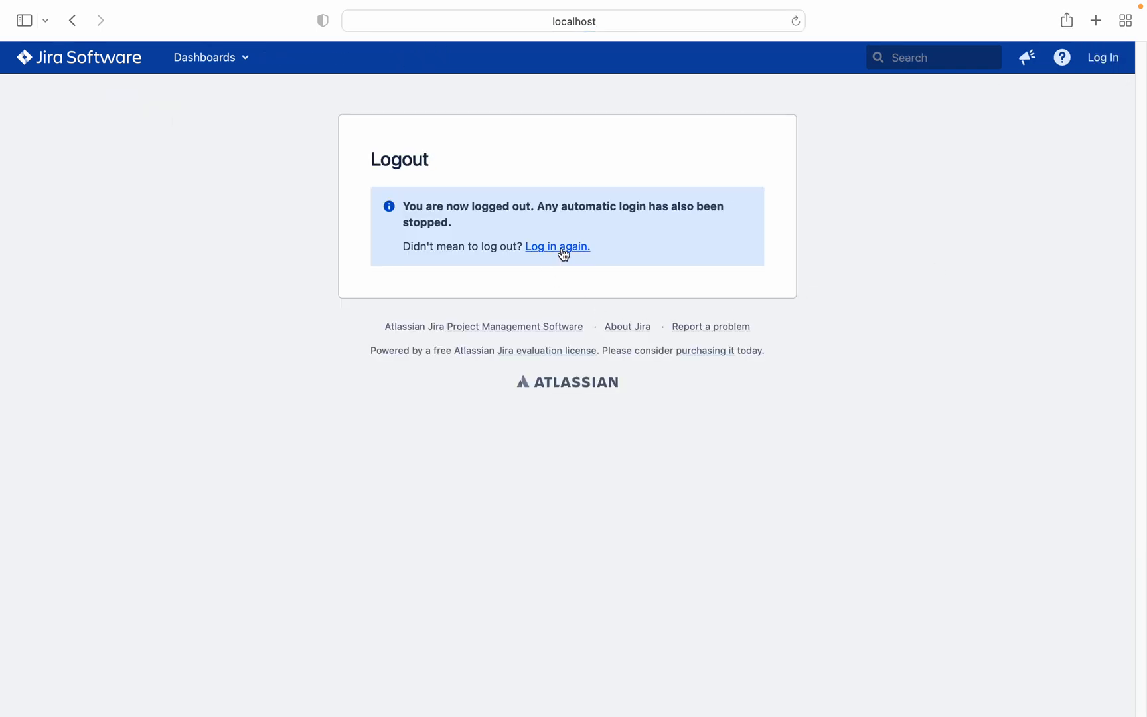
Step: Attempt to log back in as user jkt from the logged-out page
click(556, 247)
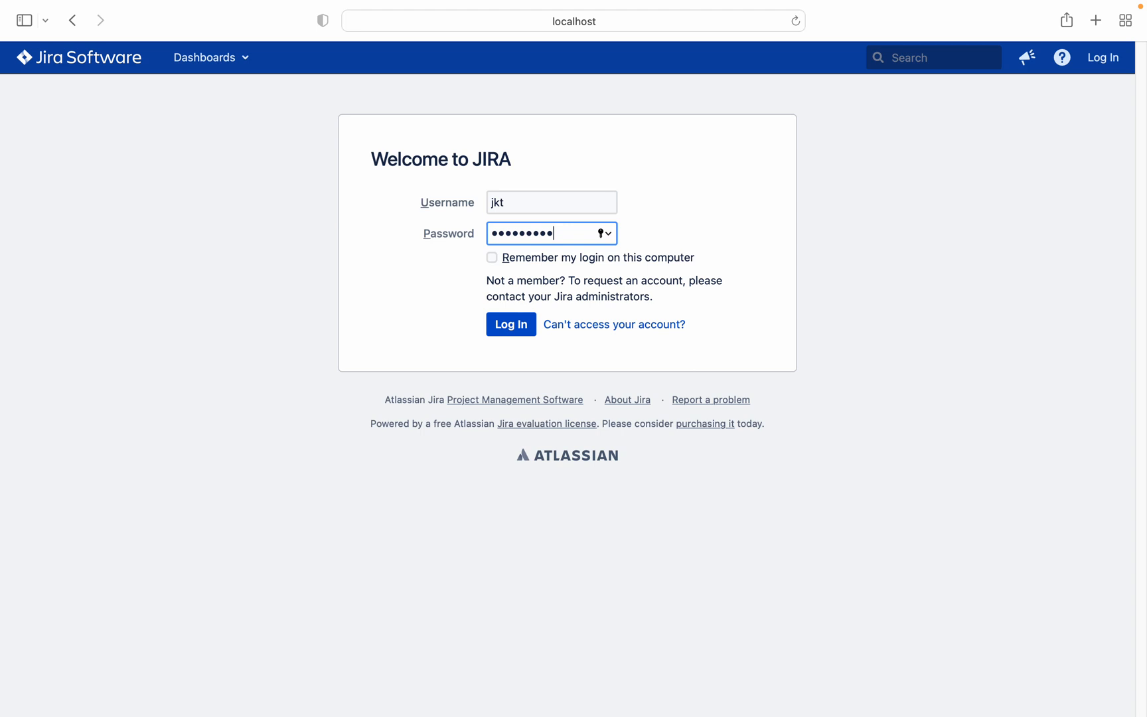
click(510, 324)
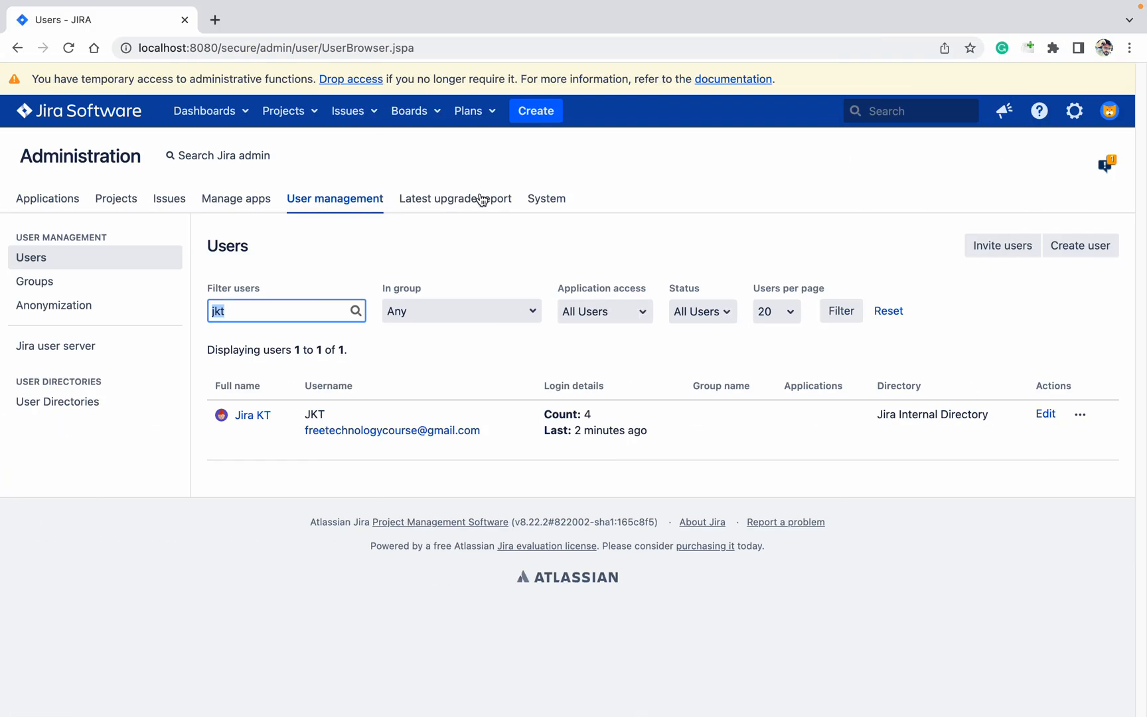
mouse_move(481, 446)
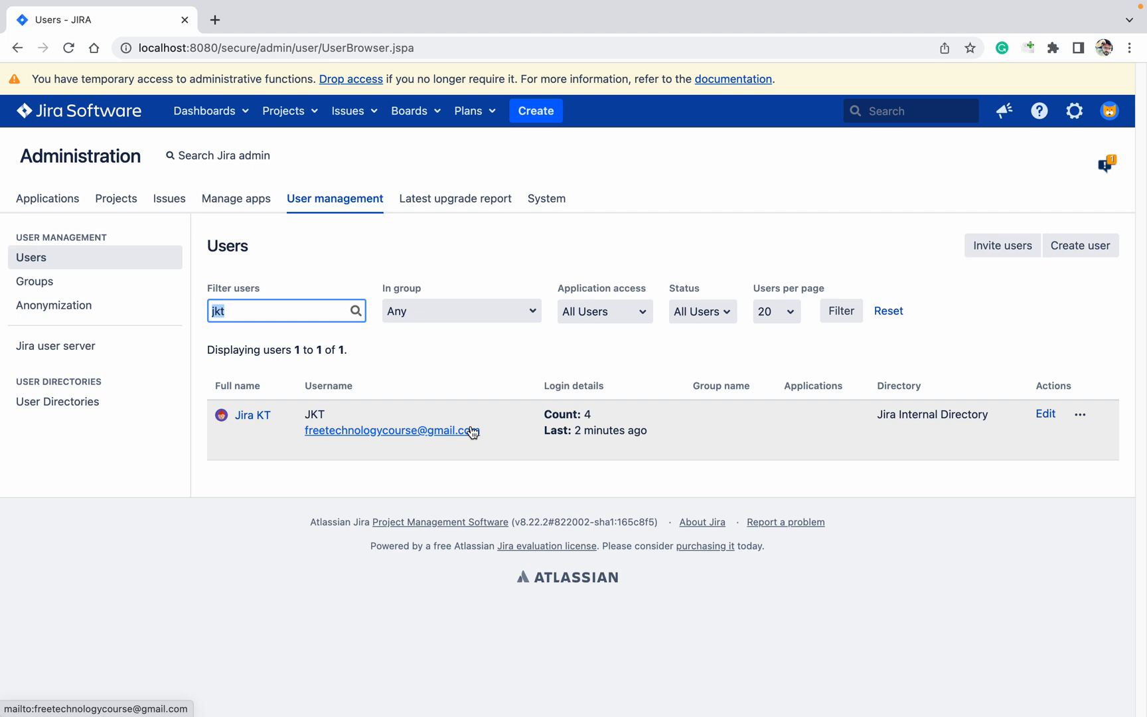
mouse_move(699, 414)
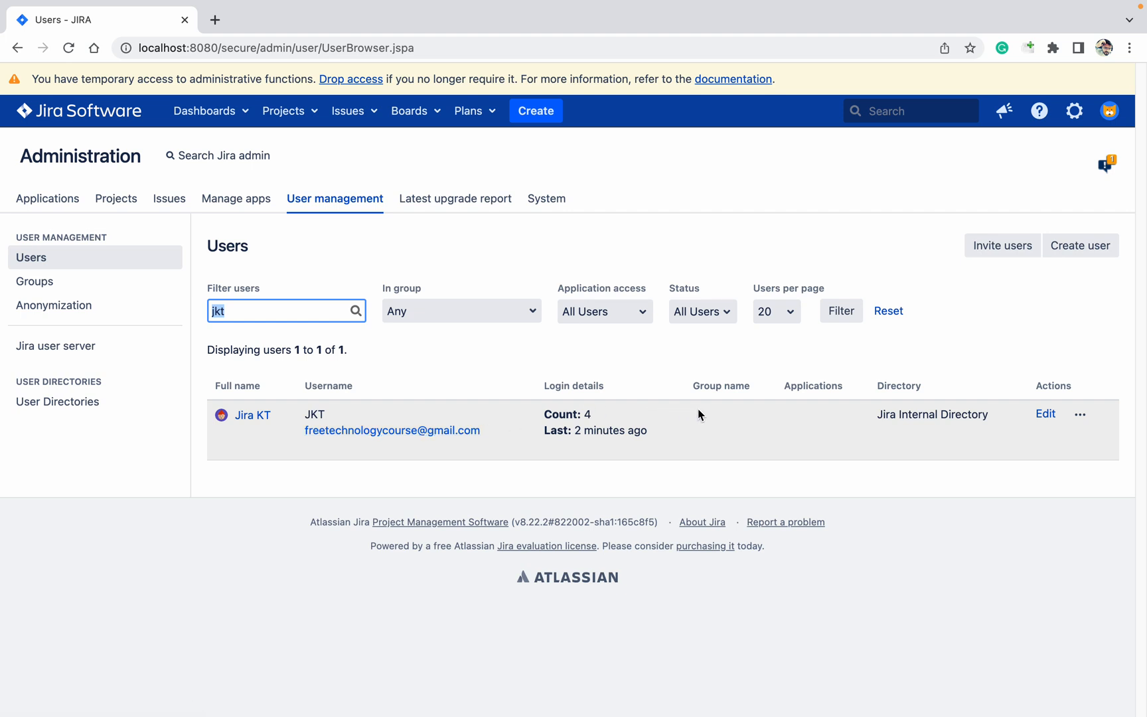
mouse_move(712, 424)
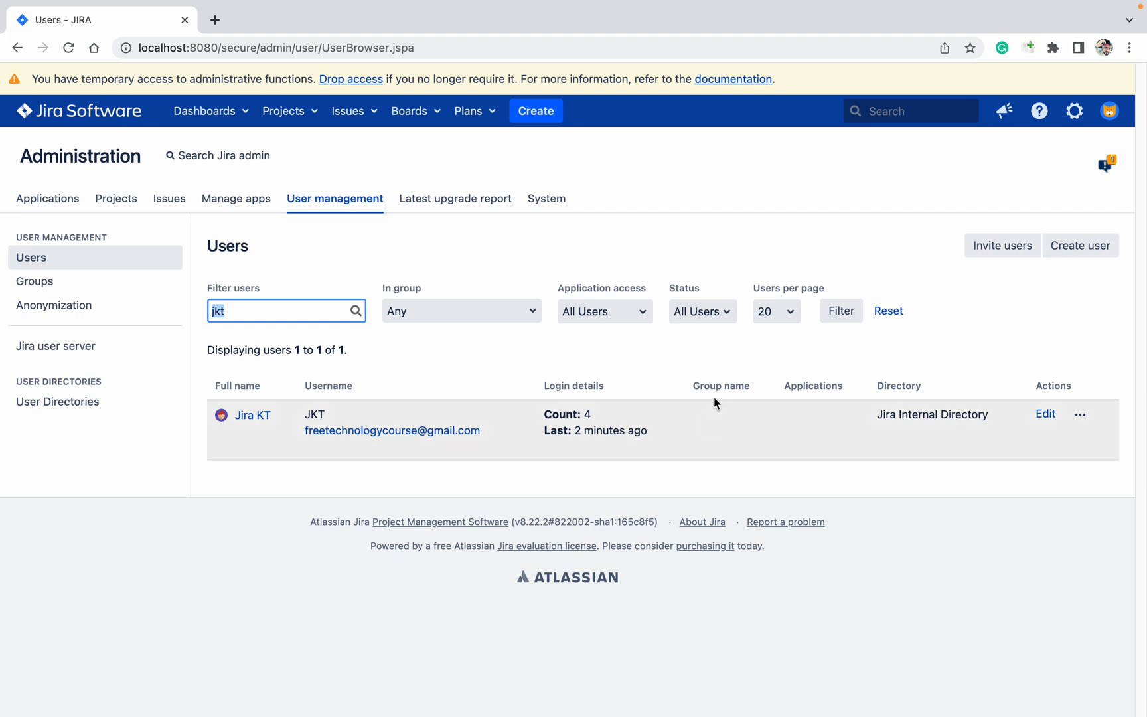
mouse_move(713, 403)
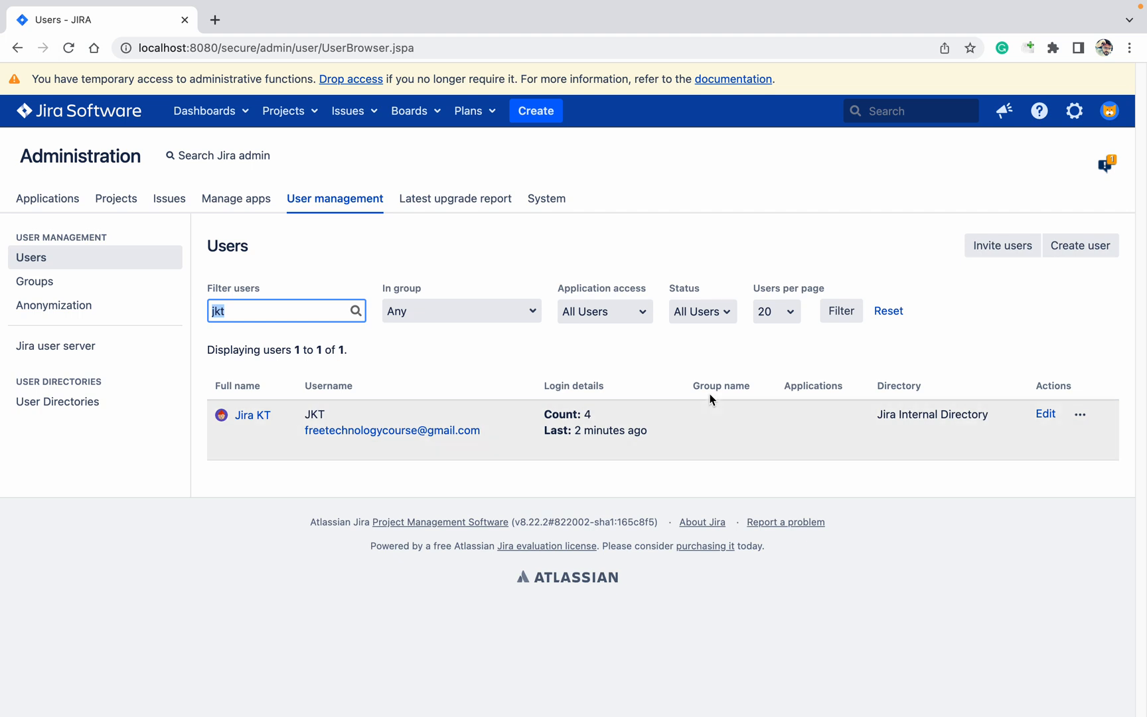